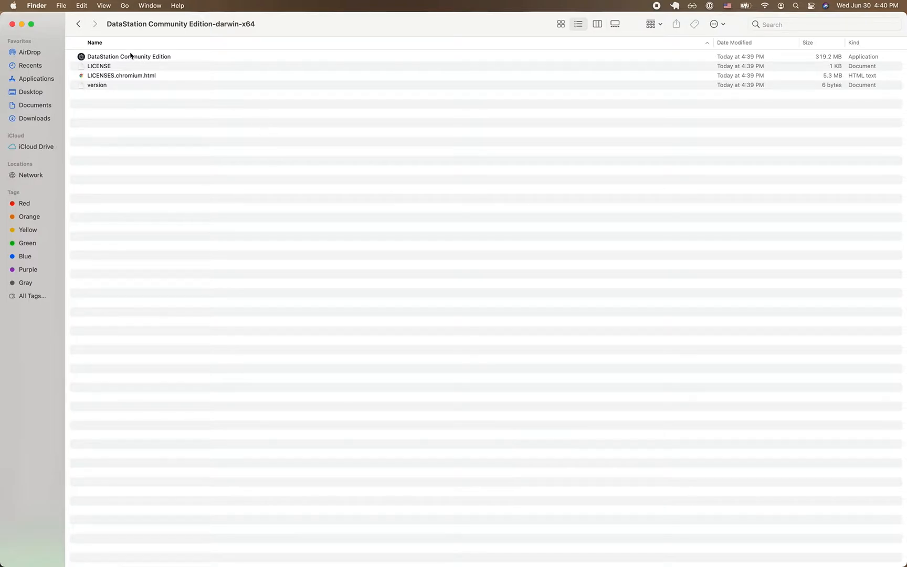
# Launch DataStation Community Edition from the darwin-x64 folder in Finder.
pyautogui.click(128, 57)
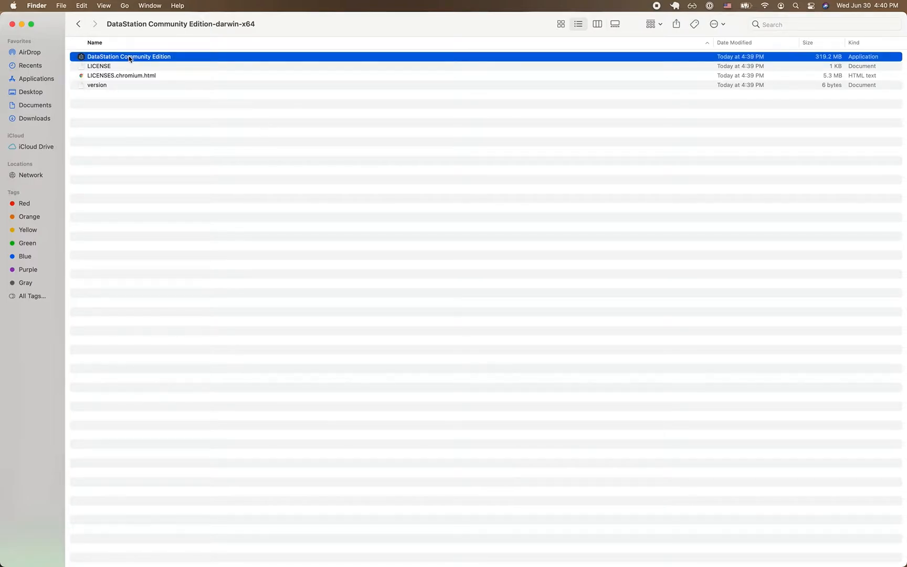
pyautogui.doubleClick(129, 57)
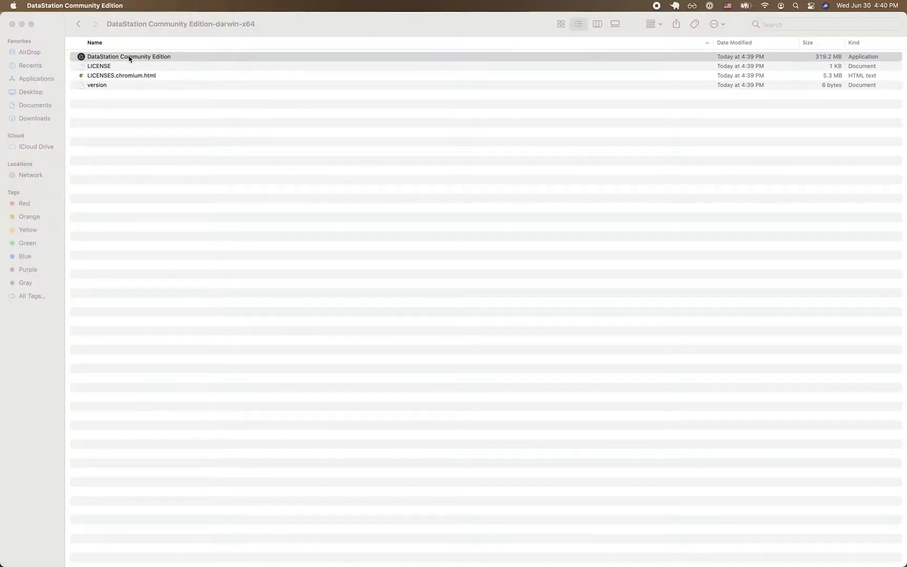
# Create a new project named 'Exploring local postgres' from the New Project dialog.
pyautogui.doubleClick(128, 56)
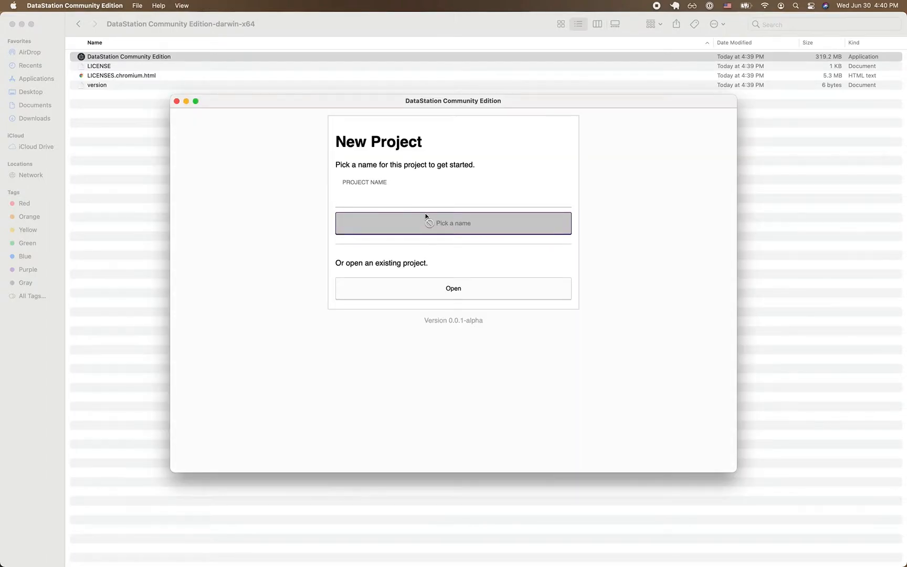
pyautogui.click(427, 197)
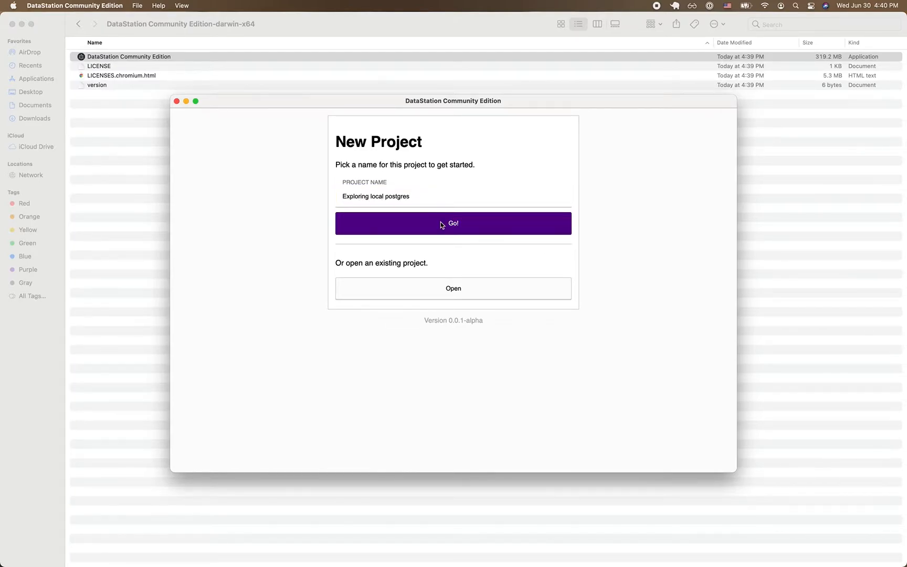
pyautogui.click(453, 223)
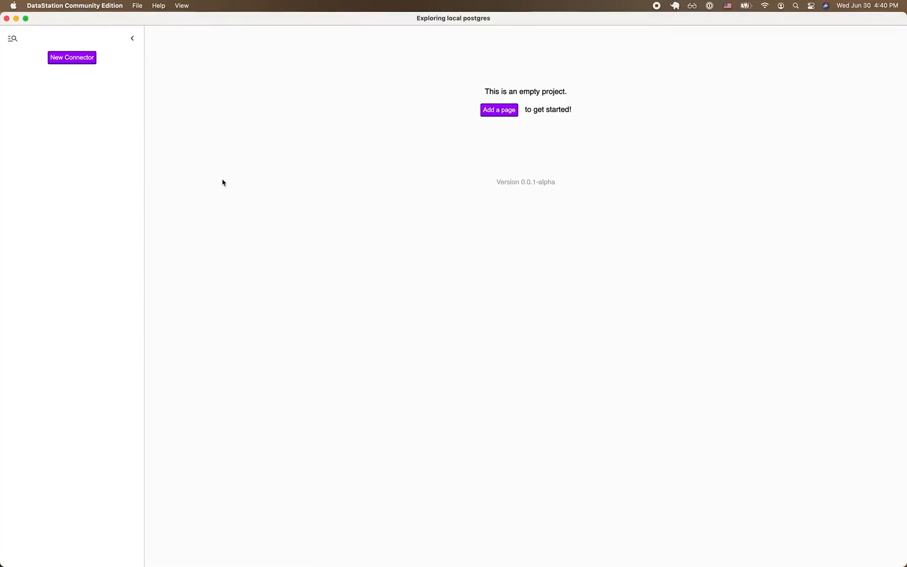
pyautogui.moveTo(476, 124)
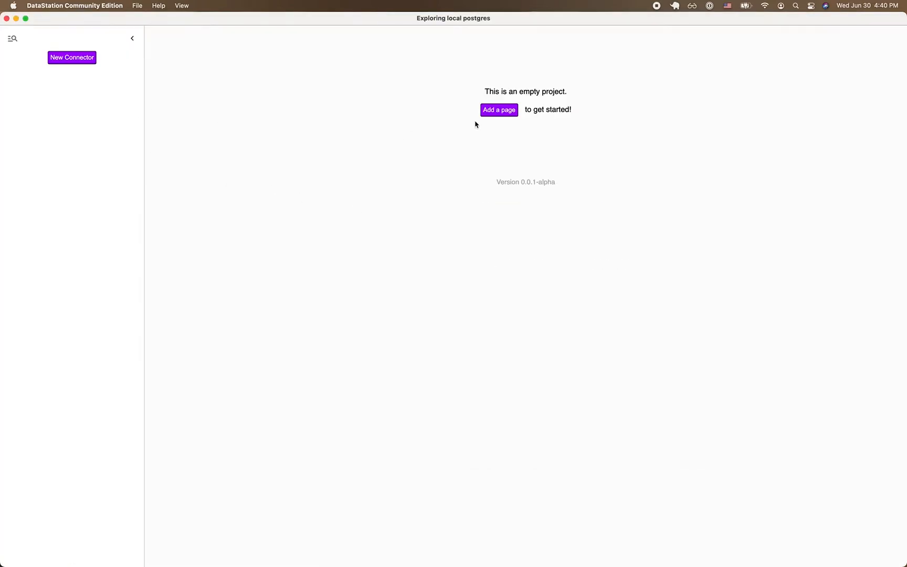
# Add an untitled first page to the project and start a new connector.
pyautogui.click(499, 110)
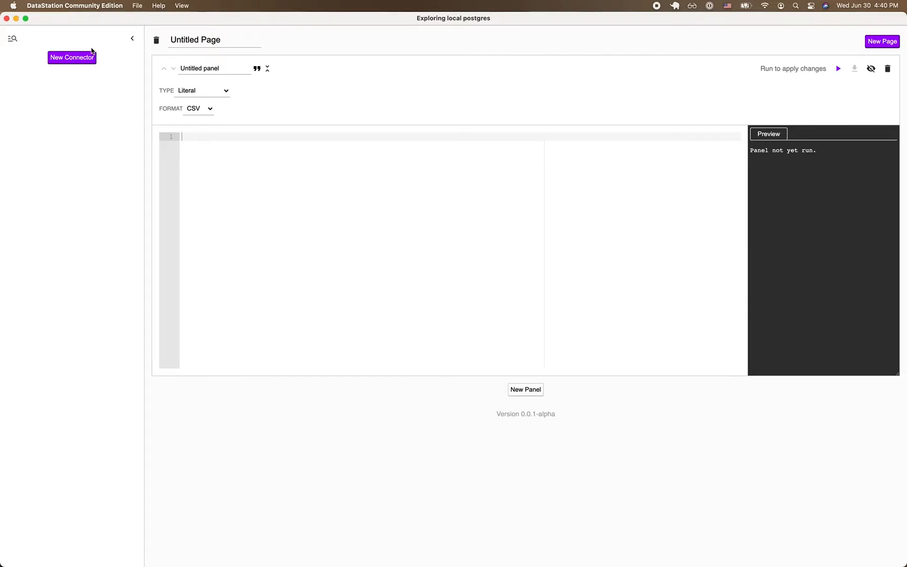
pyautogui.click(72, 57)
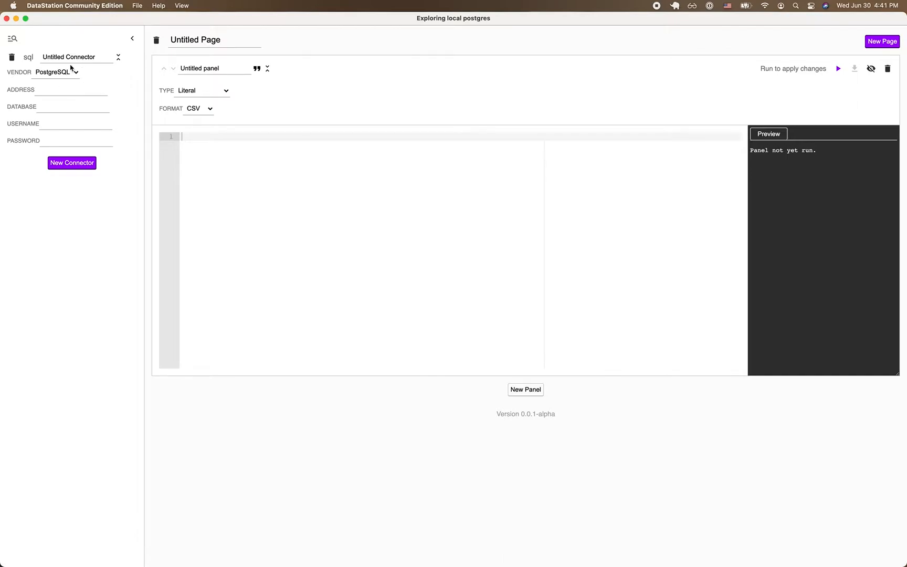
# Configure connector 'Local postgres': localhost, database postgres, user postgres, with password.
pyautogui.write('Local postgres')
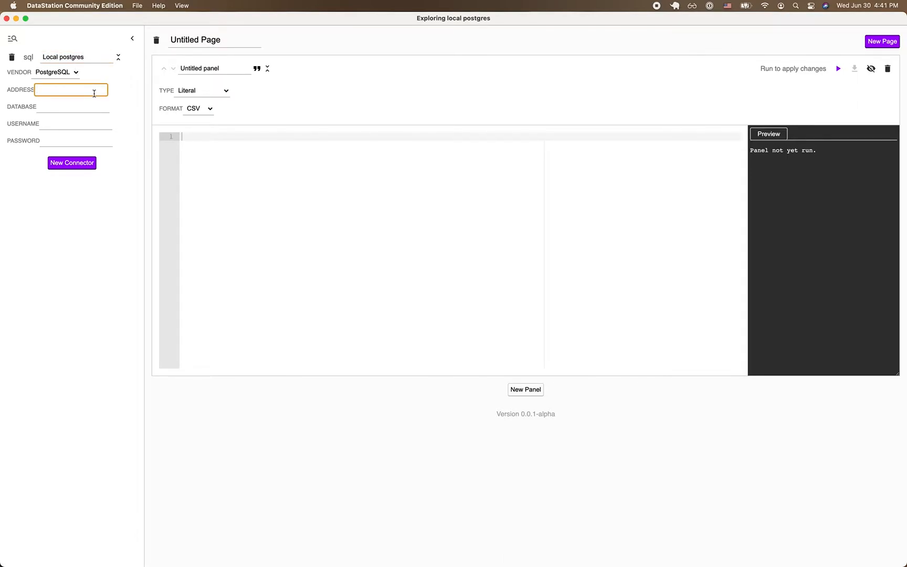
pyautogui.write('localhost')
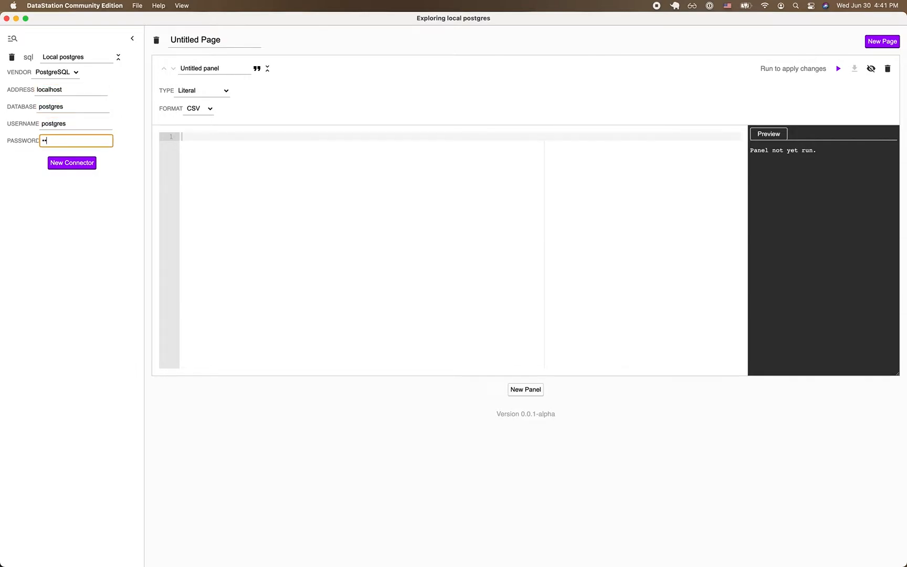
pyautogui.write('password')
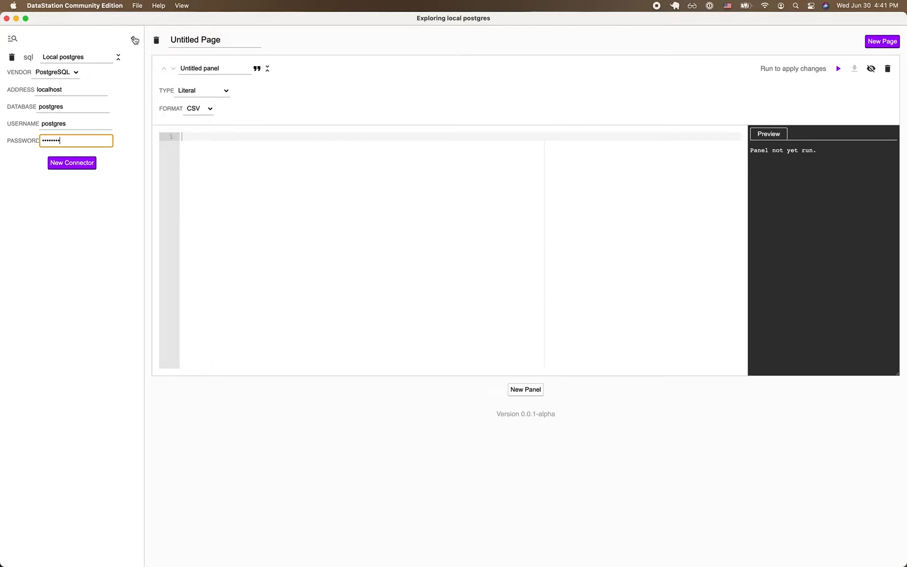
pyautogui.click(136, 38)
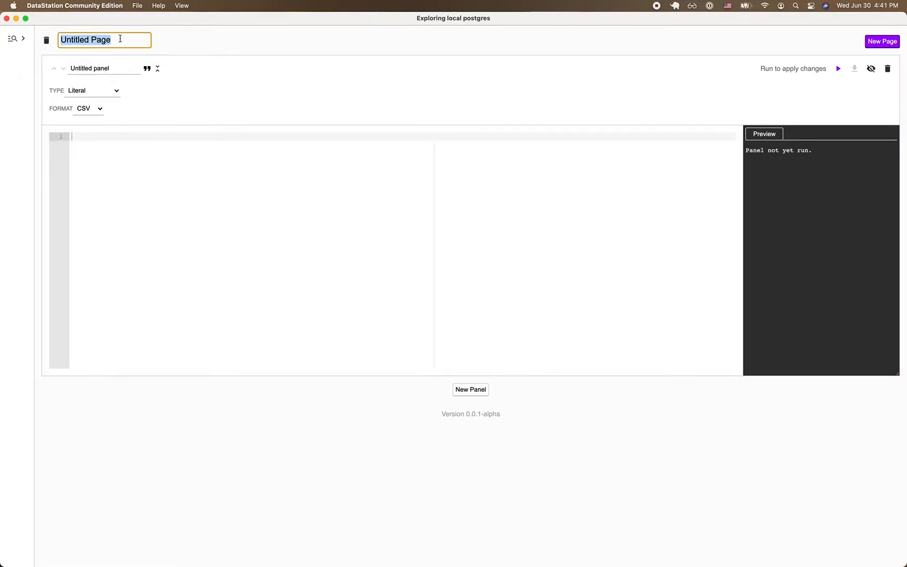
# Retitle the page 'Exploring postgres' and make its panel a SQL panel.
pyautogui.write('Exploring postgres')
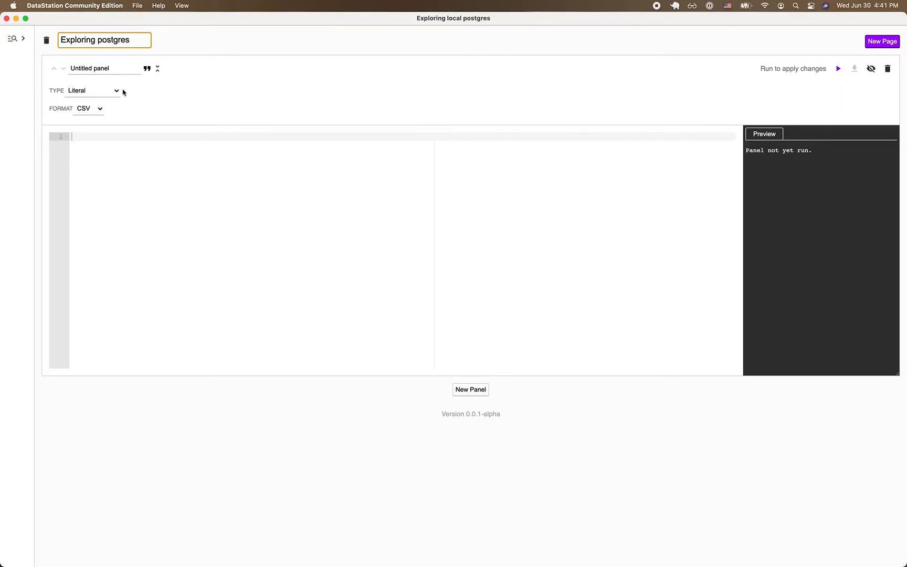
pyautogui.click(92, 91)
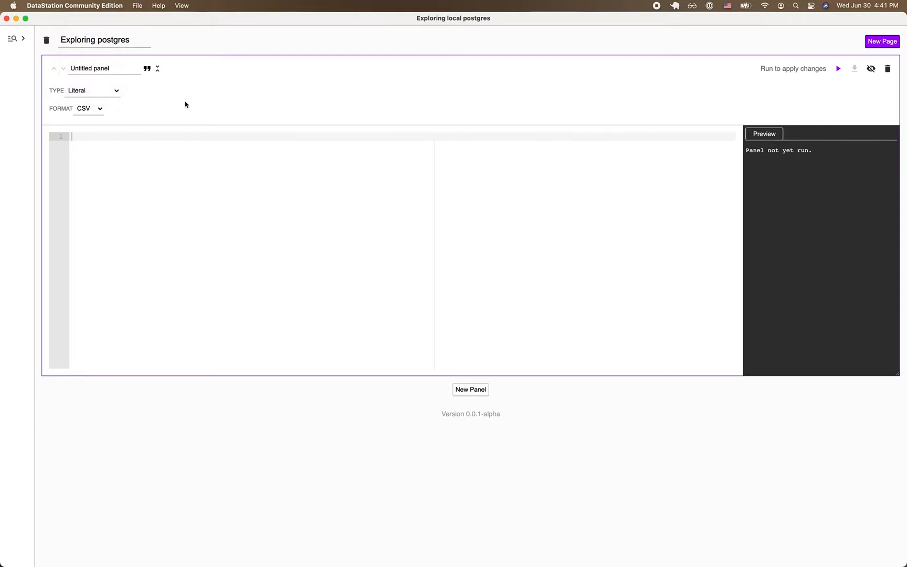
pyautogui.click(93, 91)
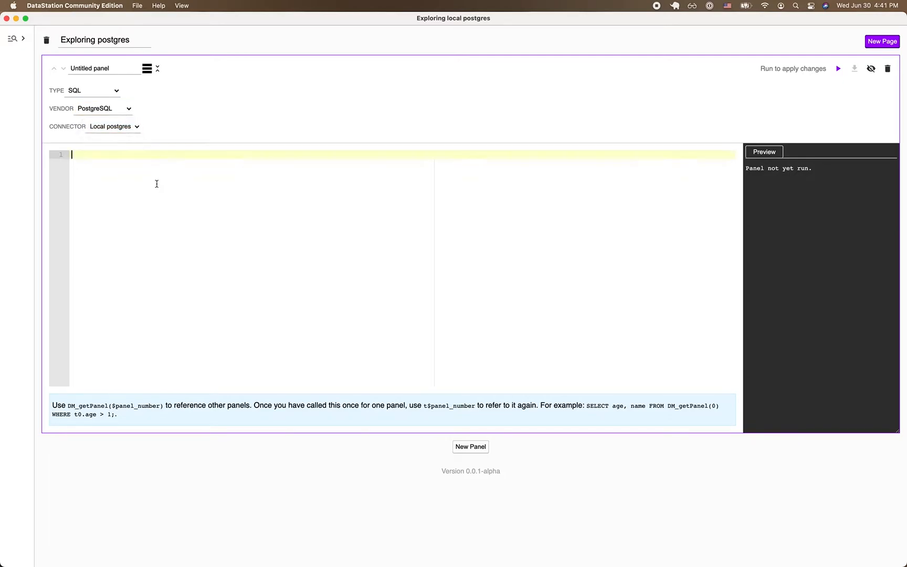
# Run 'select * from users;' on Local postgres and retitle the panel 'Grab users from database'.
pyautogui.write('select')
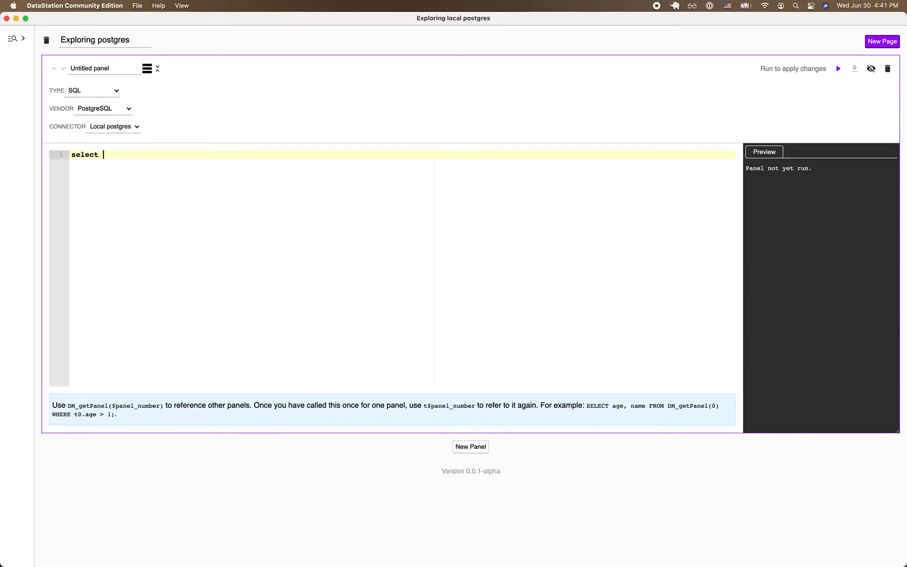
pyautogui.write('* from users;')
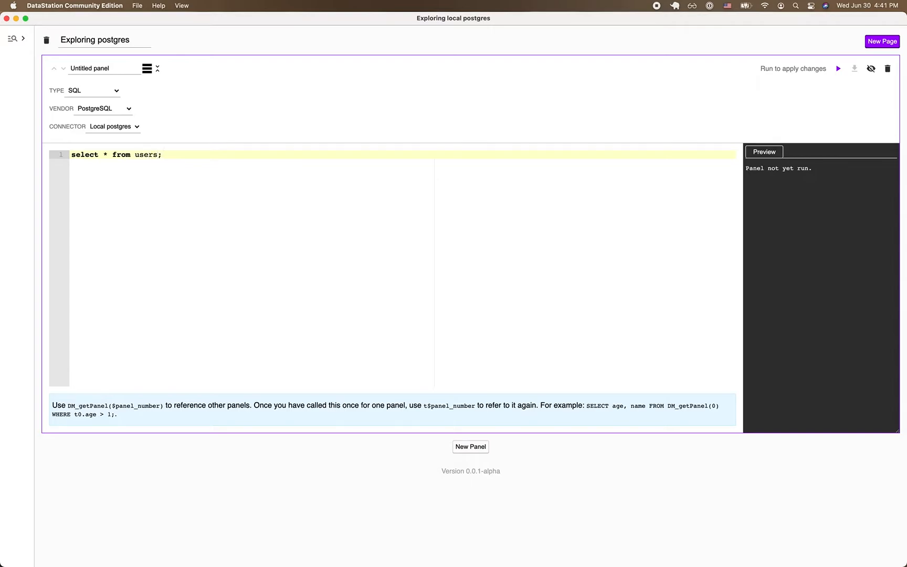
pyautogui.moveTo(836, 78)
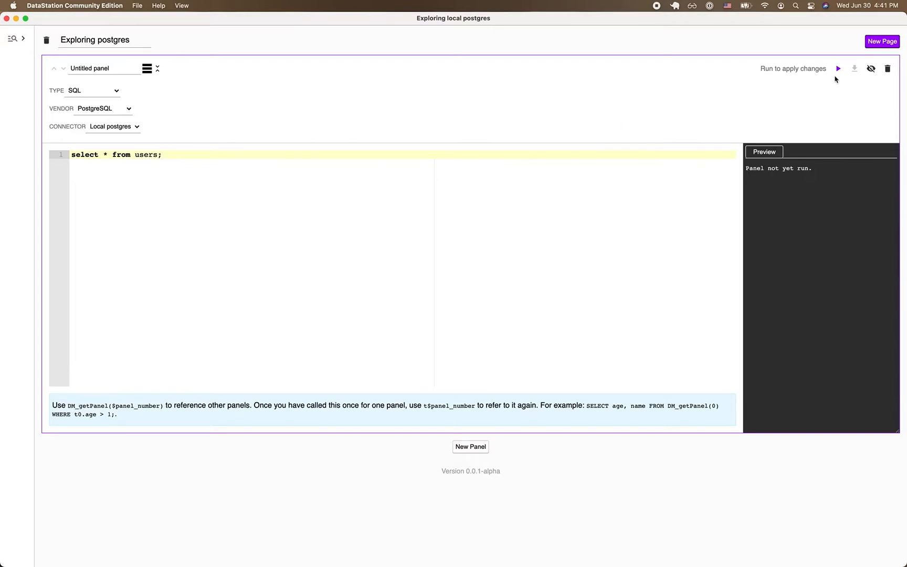
pyautogui.click(841, 68)
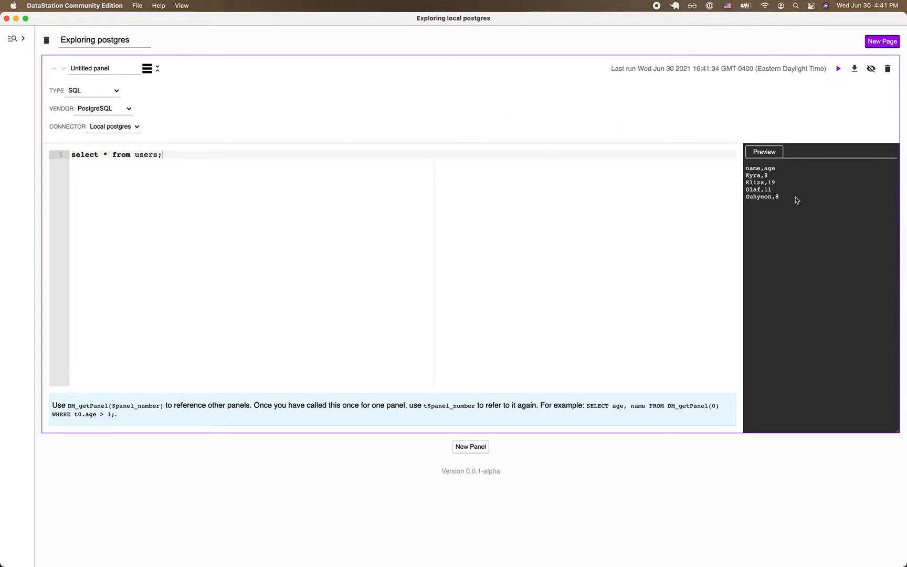
pyautogui.moveTo(709, 323)
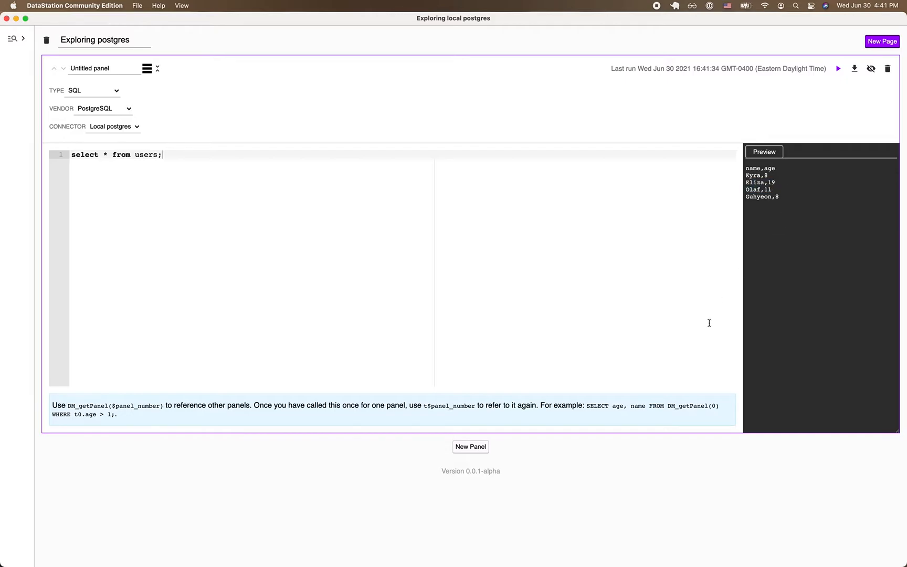
pyautogui.moveTo(660, 253)
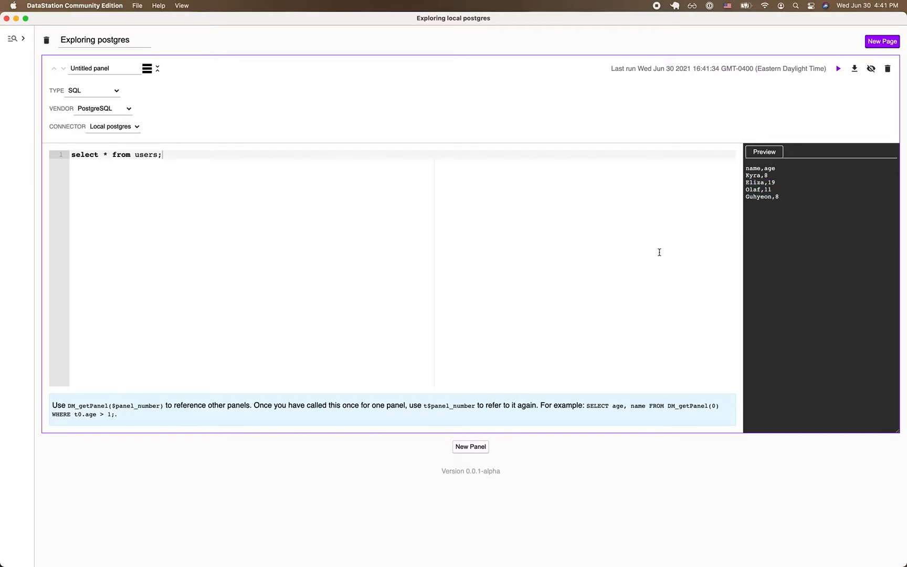
pyautogui.moveTo(415, 182)
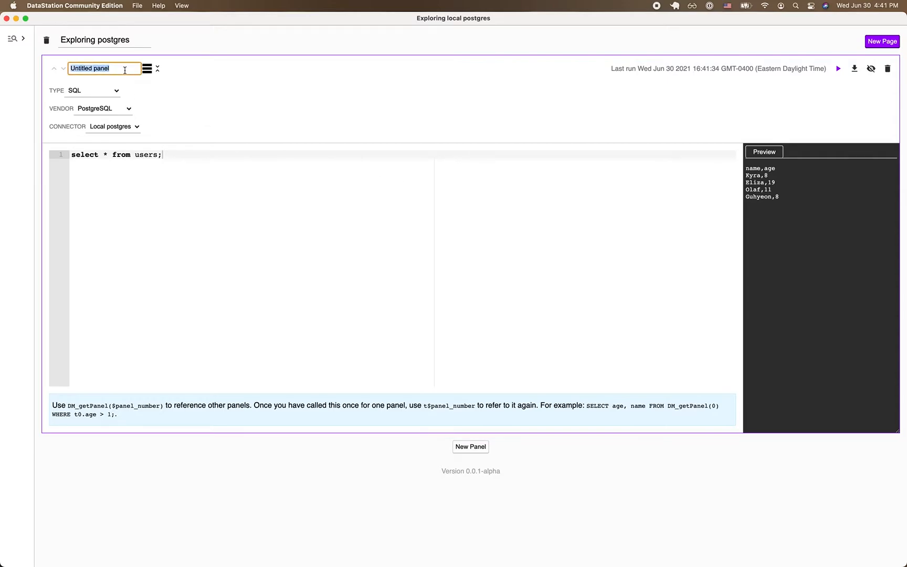
pyautogui.write('Grab users from databas')
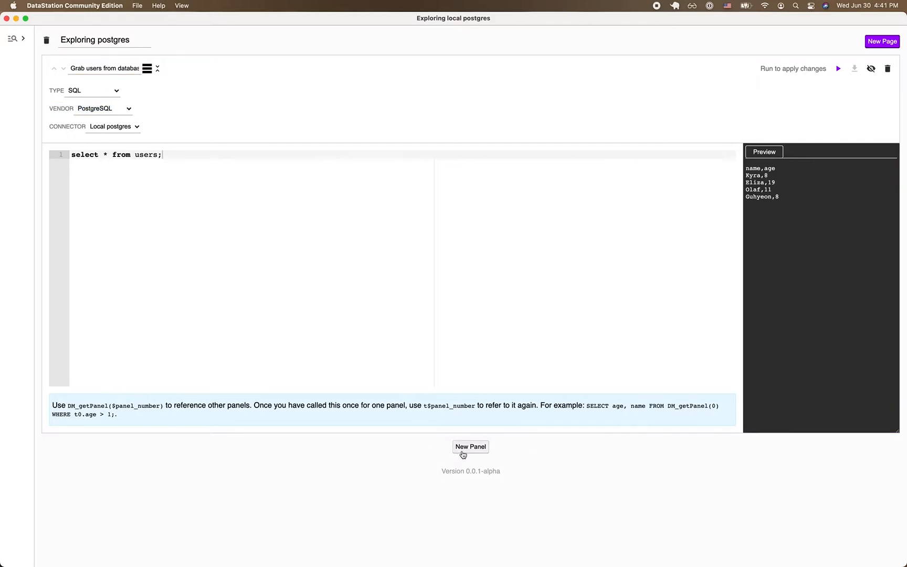
# Add a second code panel in Python titled 'Clean up data'.
pyautogui.click(471, 447)
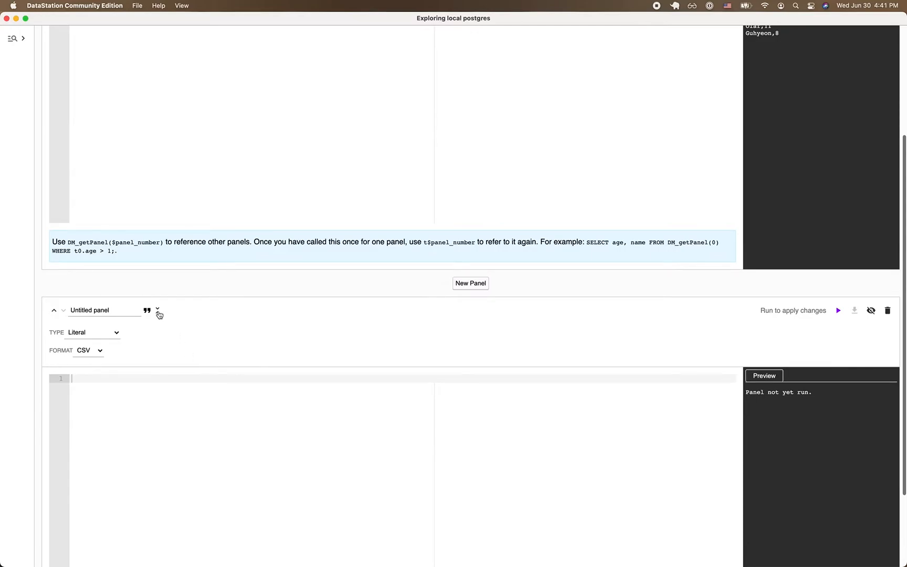
pyautogui.click(157, 312)
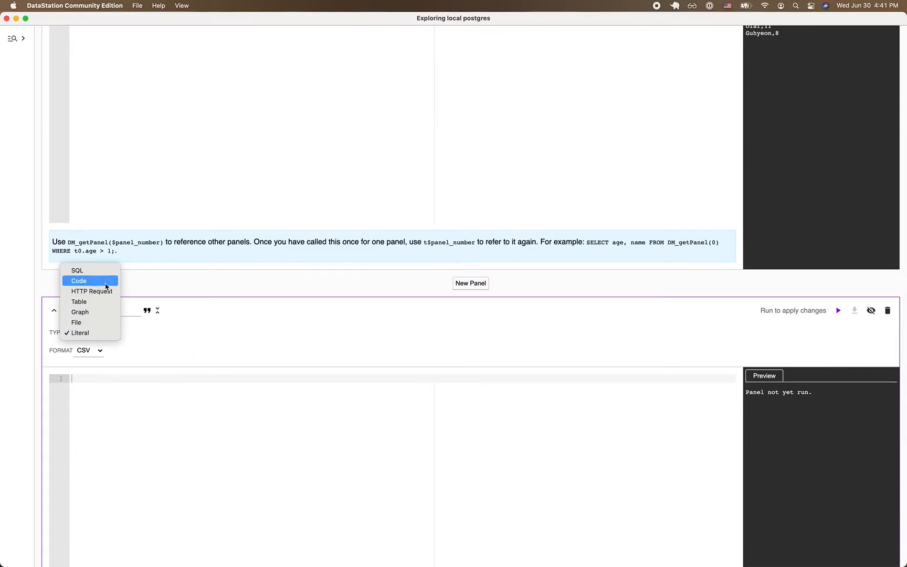
pyautogui.click(78, 281)
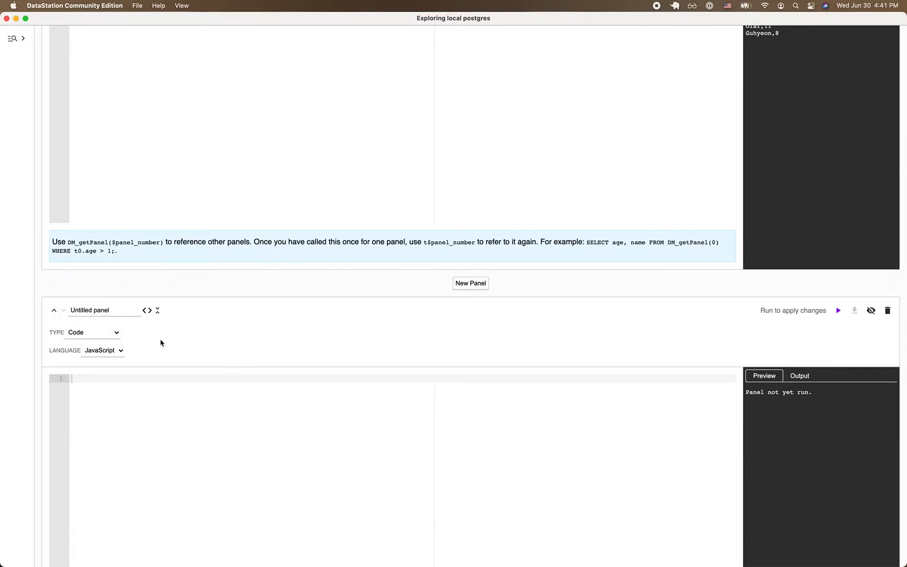
pyautogui.click(103, 351)
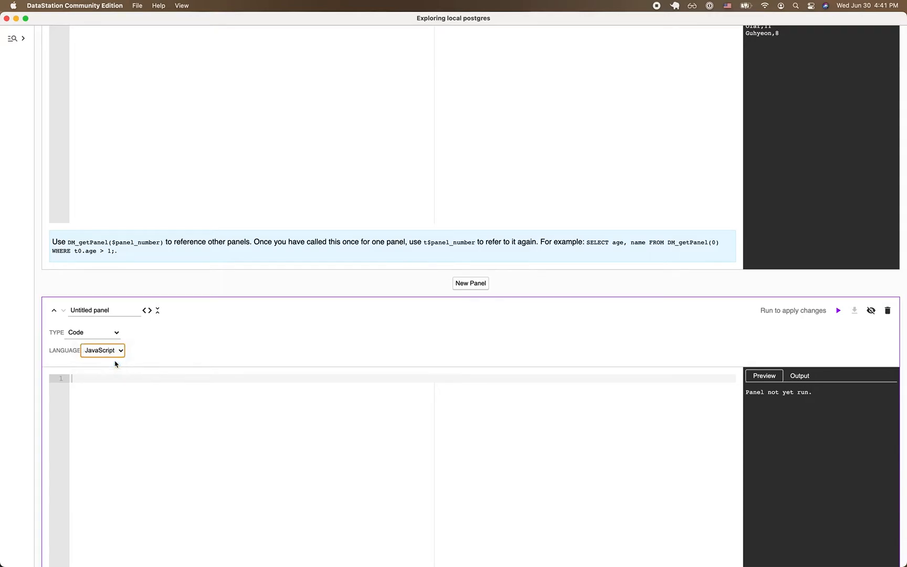
pyautogui.click(102, 350)
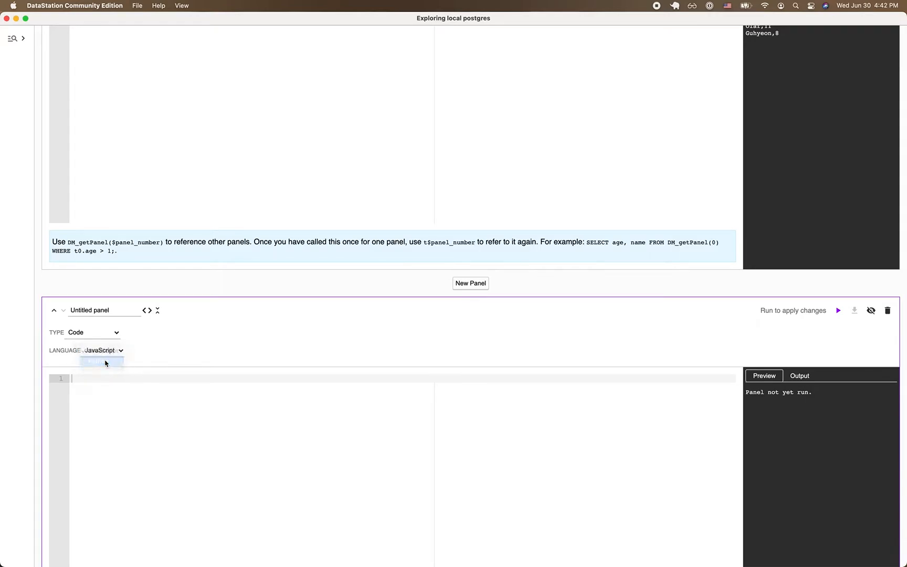
pyautogui.click(100, 362)
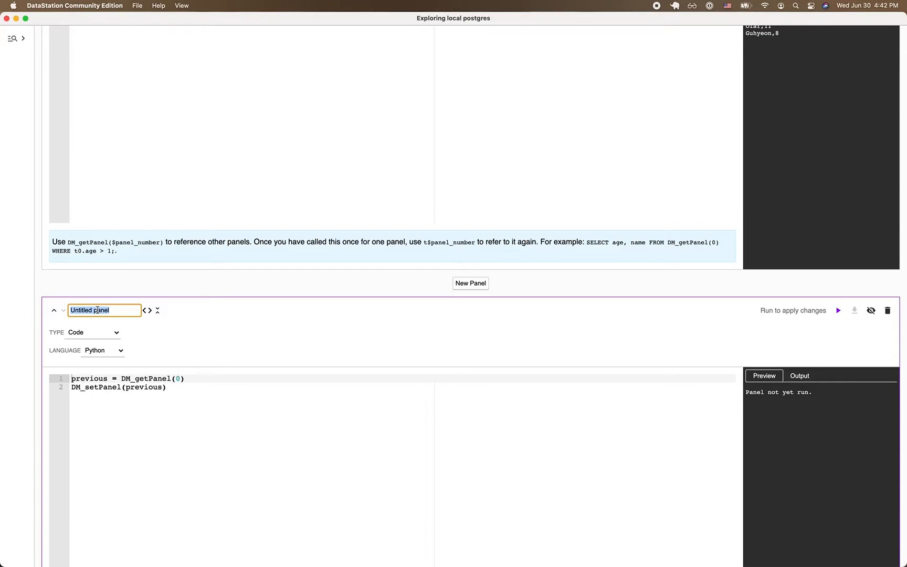
pyautogui.write('Clean up data')
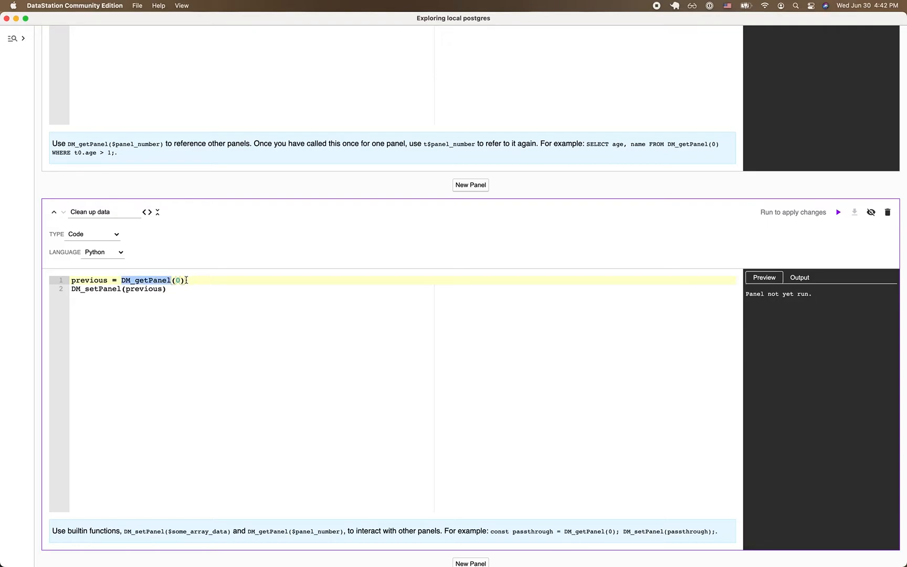
pyautogui.scroll(-3)
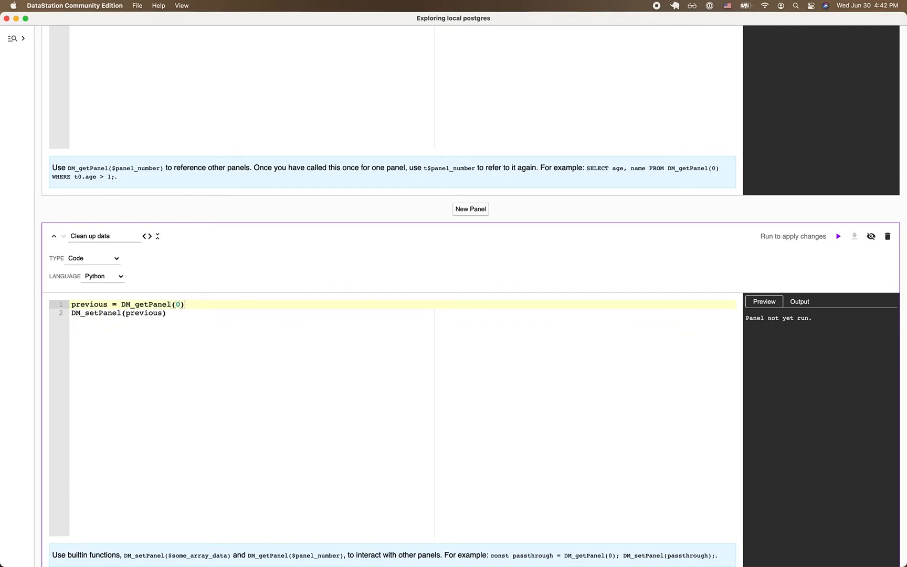
# Run the Clean up data panel, then insert a blank line after code line 1.
pyautogui.click(838, 236)
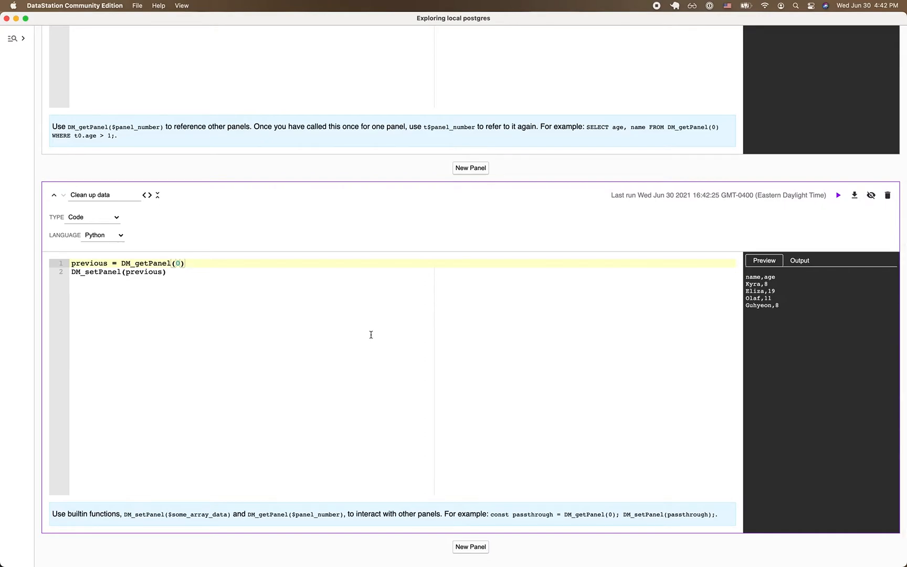
pyautogui.doubleClick(143, 272)
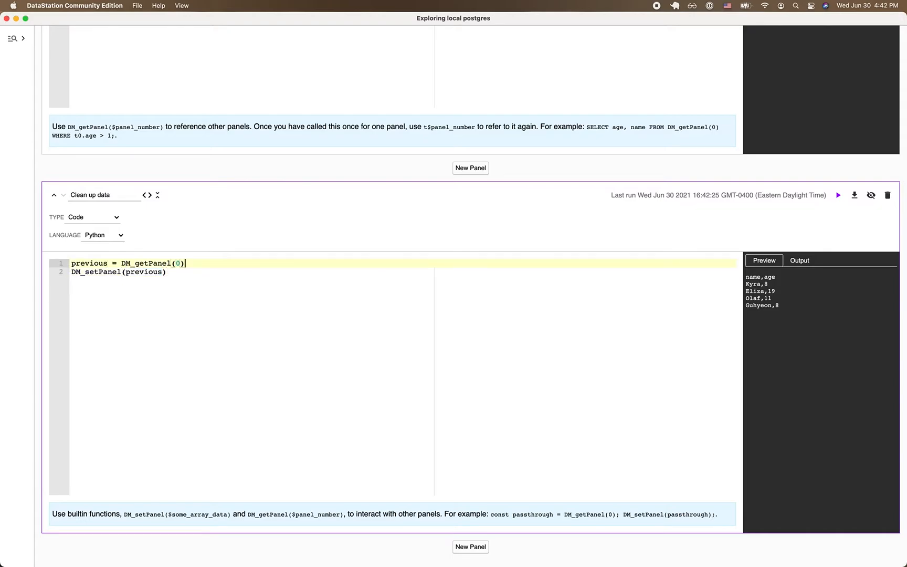
pyautogui.press('Enter')
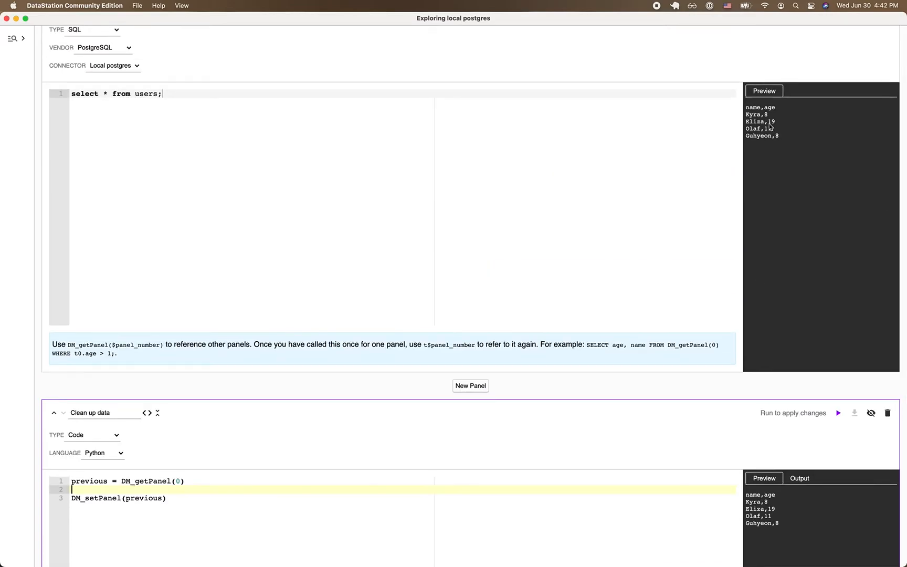
pyautogui.scroll(-3)
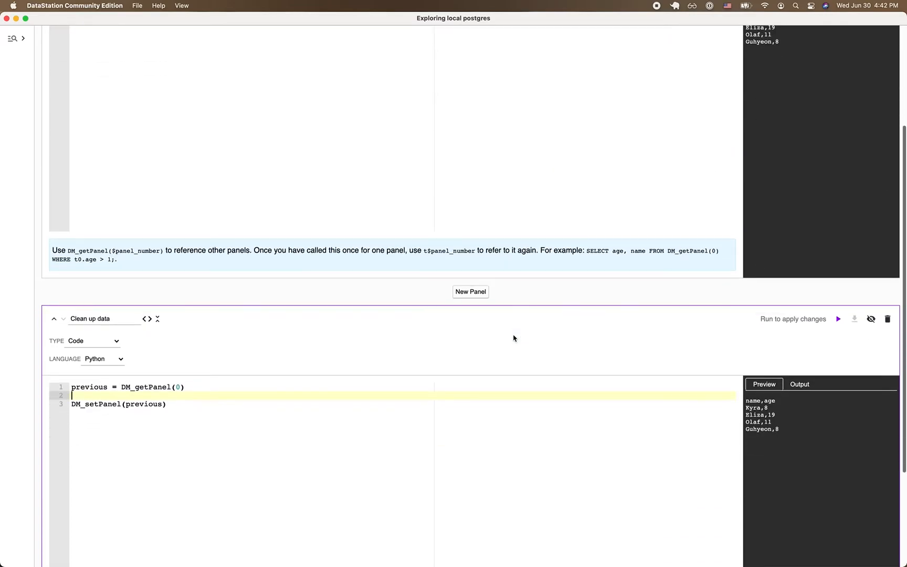
# Type a res list and a loop over previous that skips users under 10.
pyautogui.write('res = []')
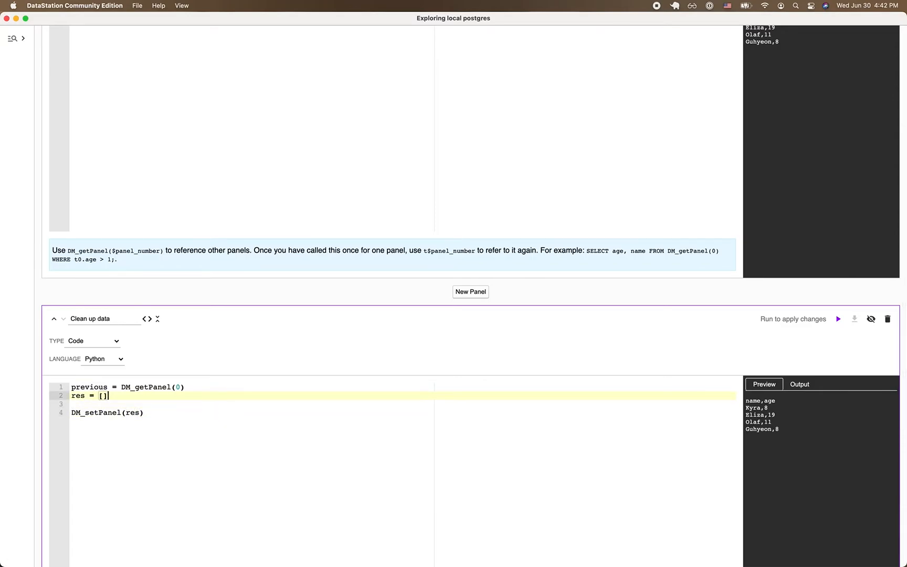
pyautogui.write('for user in previo')
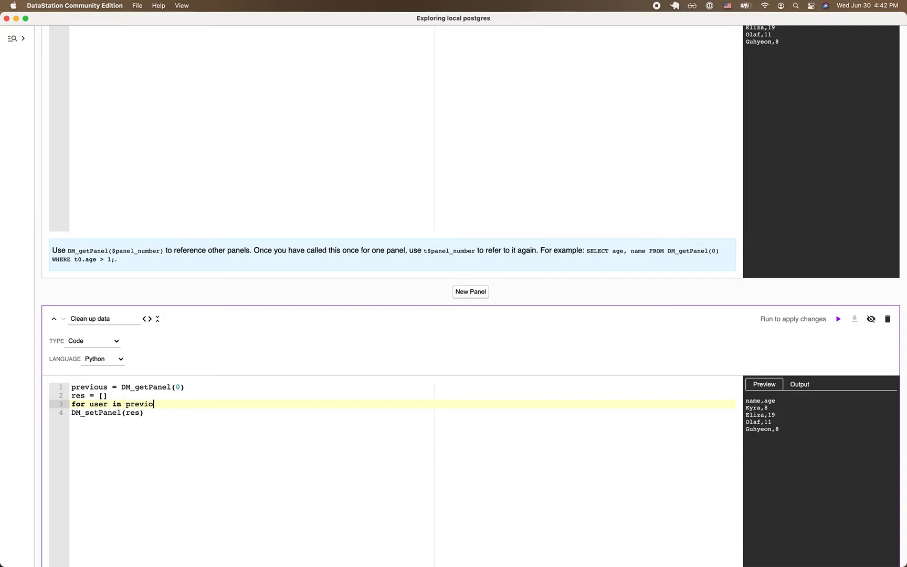
pyautogui.write('us:')
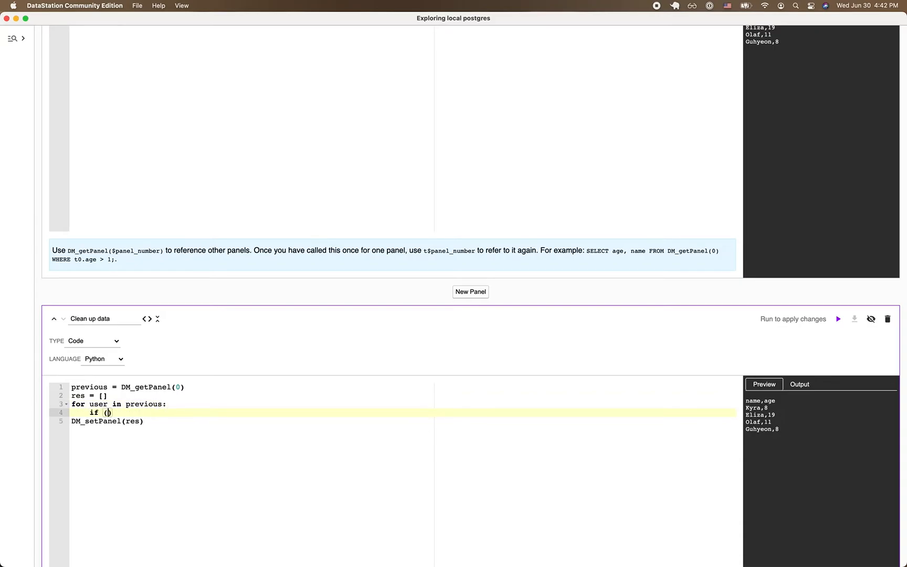
pyautogui.write('int(user["age')
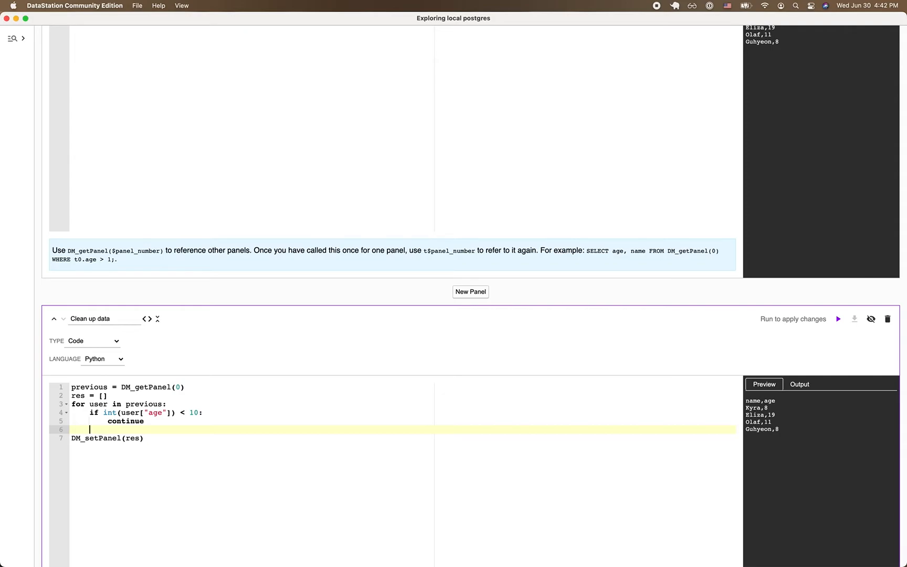
pyautogui.write('res.append(res)')
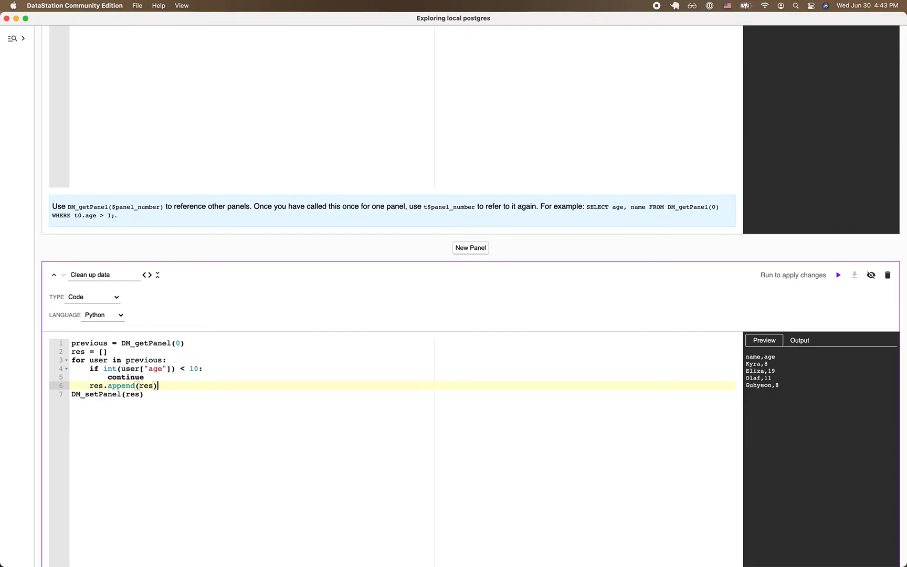
# Change res.append(res) to res.append(user) to fix the circular reference, then rerun.
pyautogui.click(838, 276)
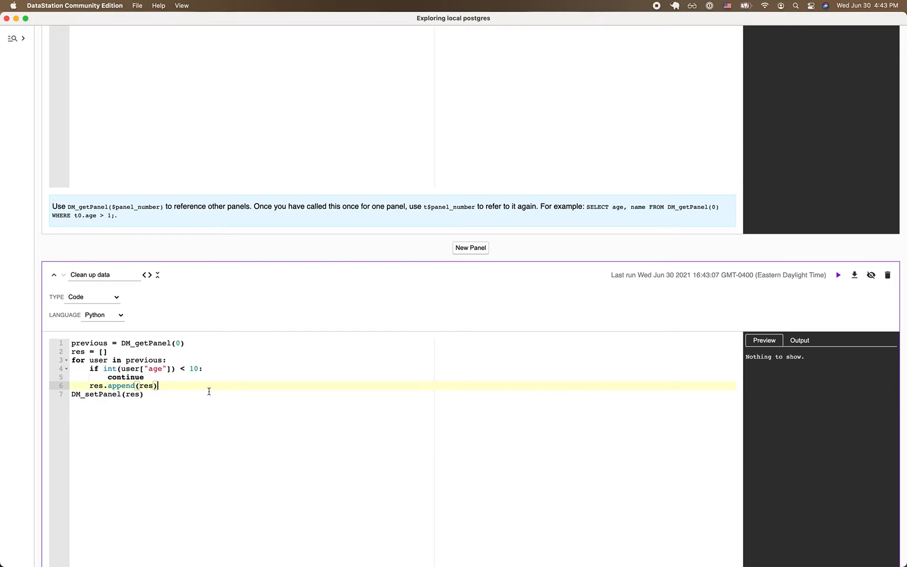
pyautogui.click(197, 369)
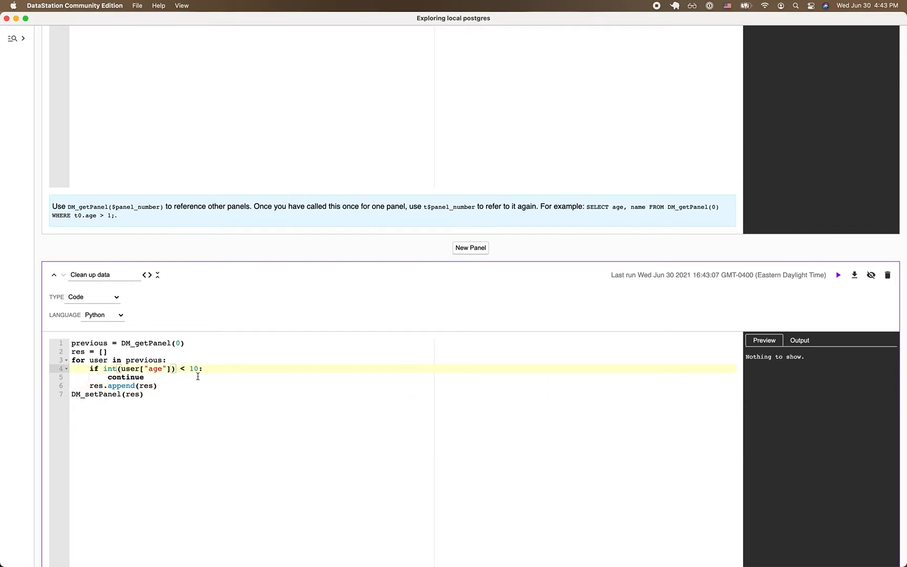
pyautogui.click(214, 386)
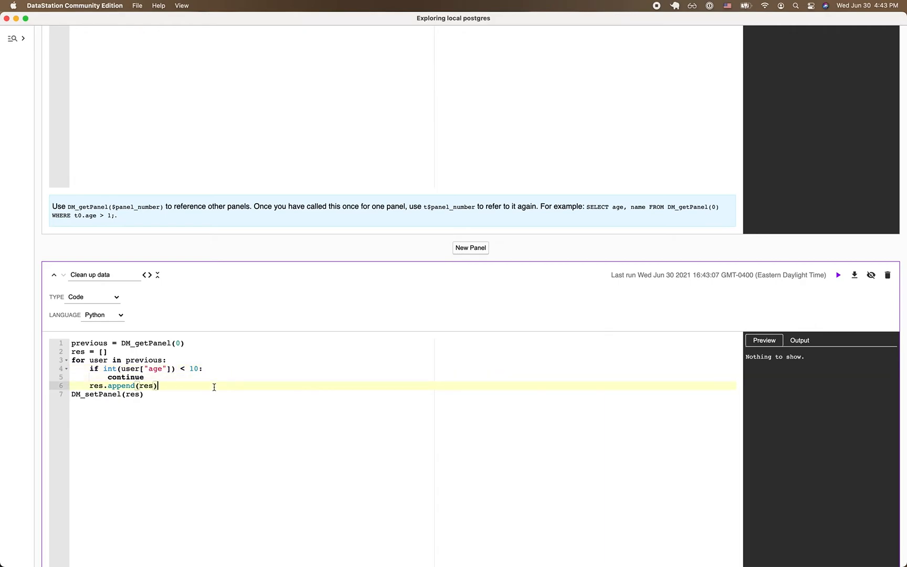
pyautogui.click(838, 275)
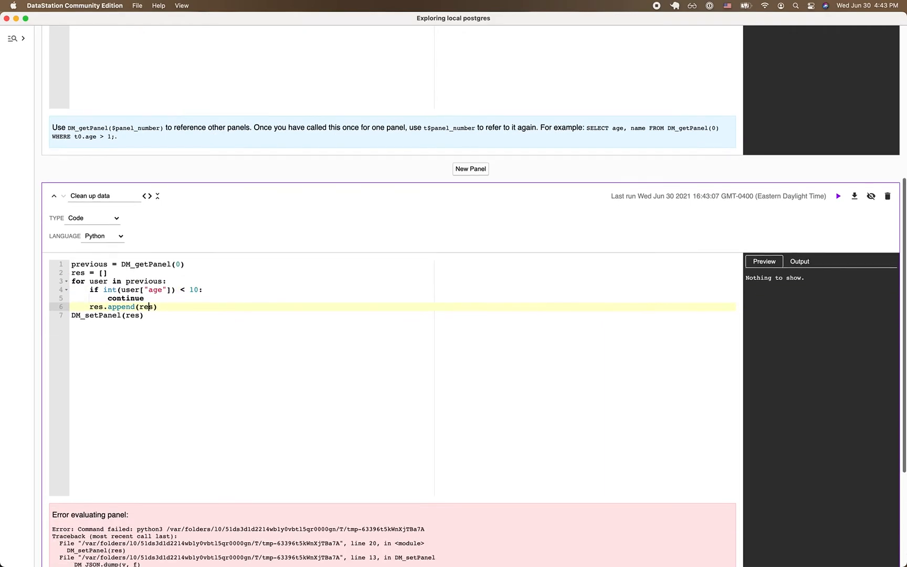
pyautogui.scroll(-3)
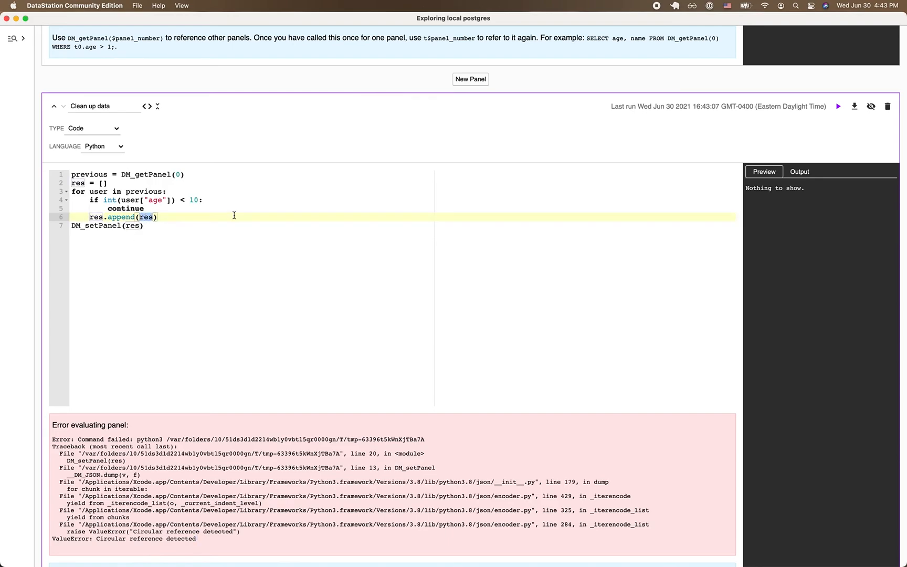
pyautogui.moveTo(312, 387)
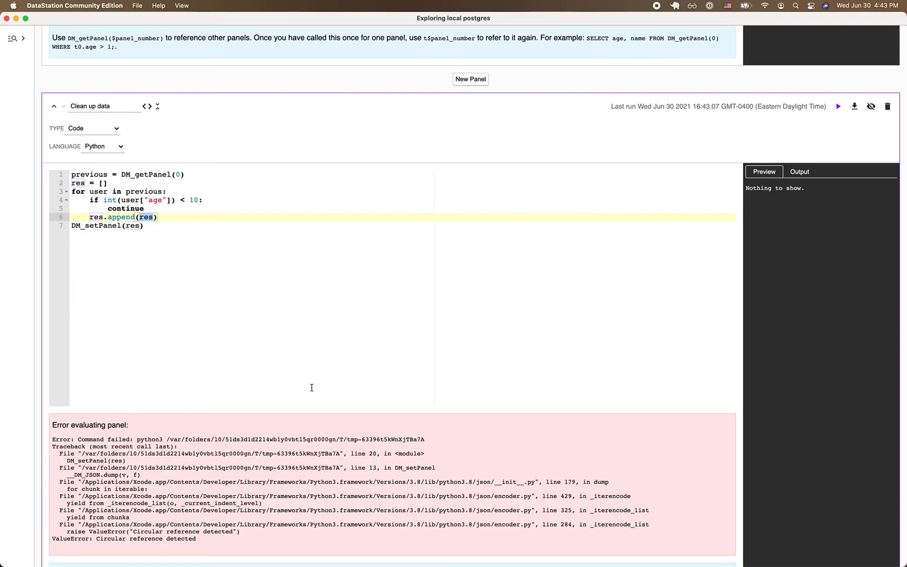
pyautogui.write('user')
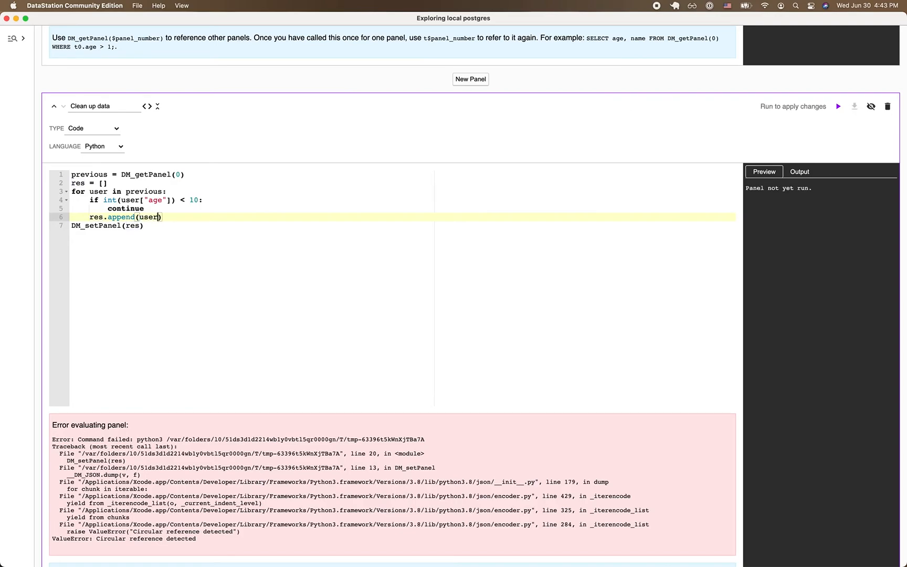
pyautogui.click(841, 106)
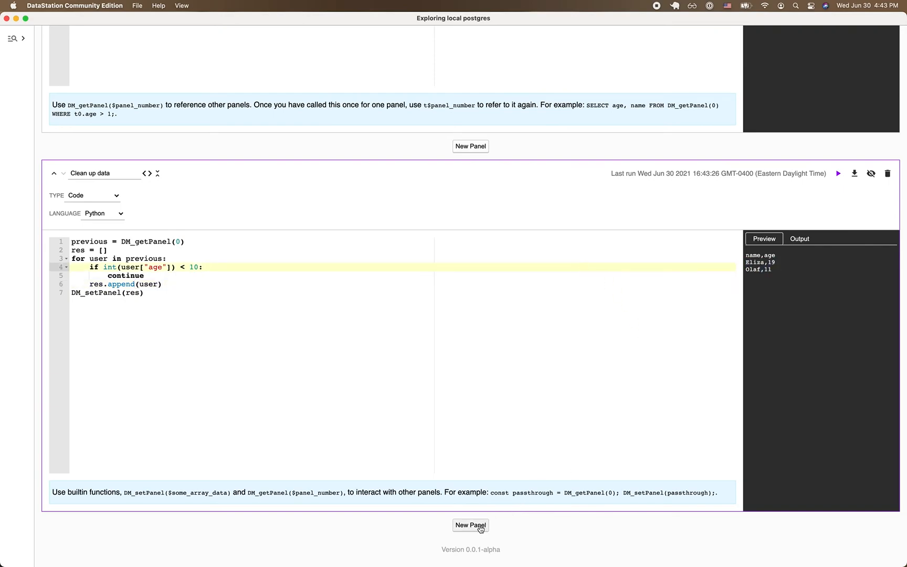
# Add a Graph panel sourced from '[#1] Clean up data' with name as the X-axis field.
pyautogui.click(470, 526)
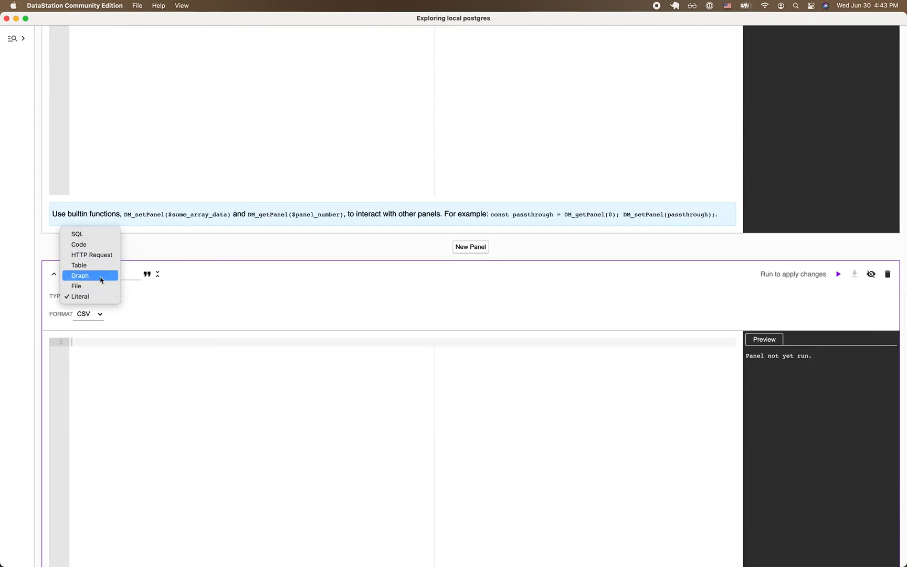
pyautogui.click(79, 275)
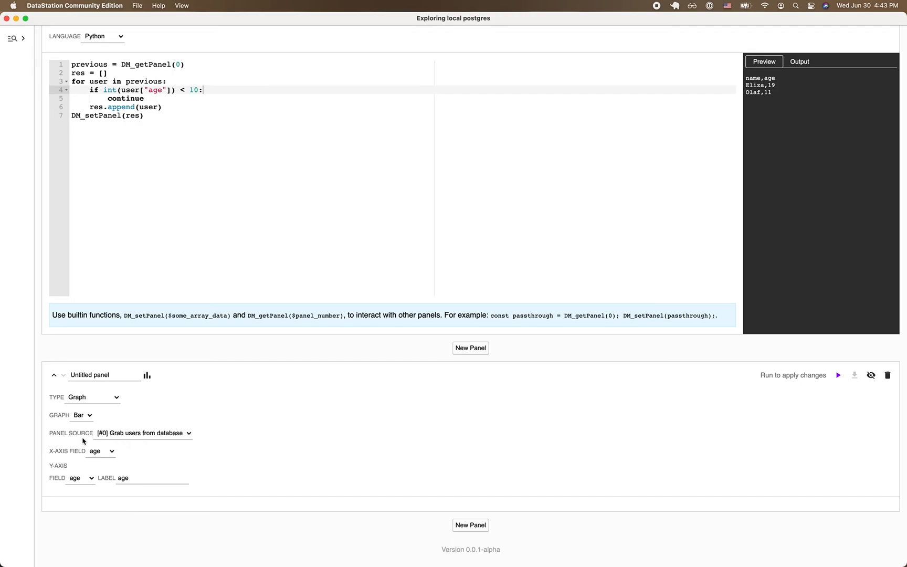
pyautogui.click(142, 433)
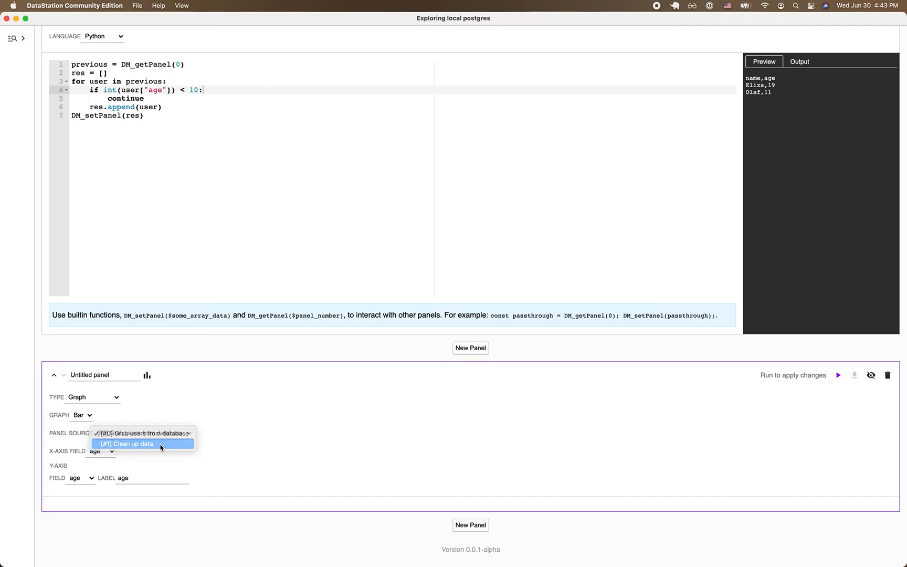
pyautogui.click(129, 444)
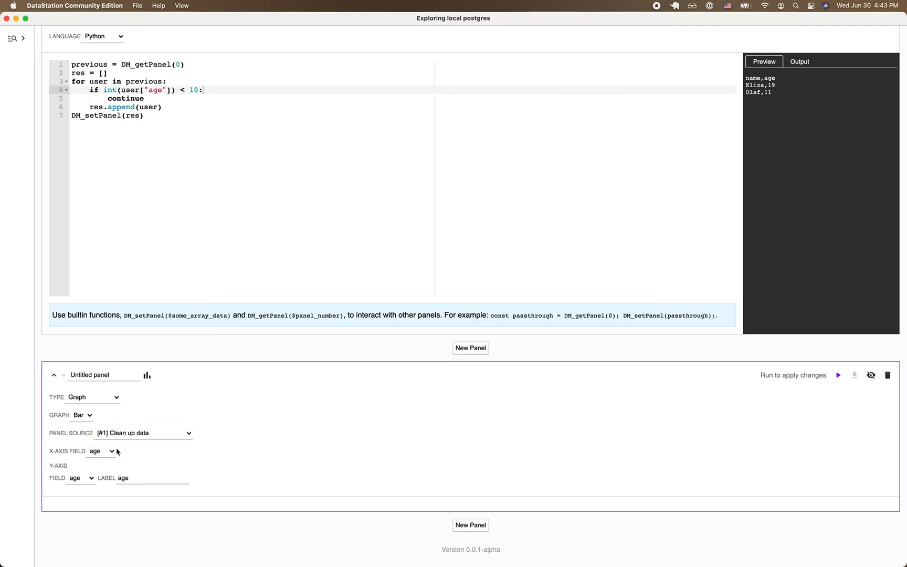
pyautogui.click(101, 451)
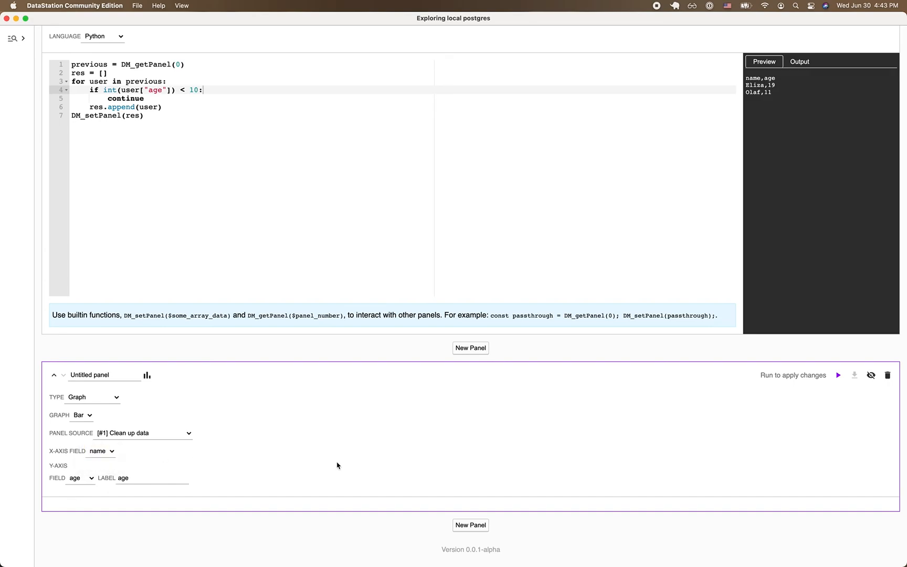